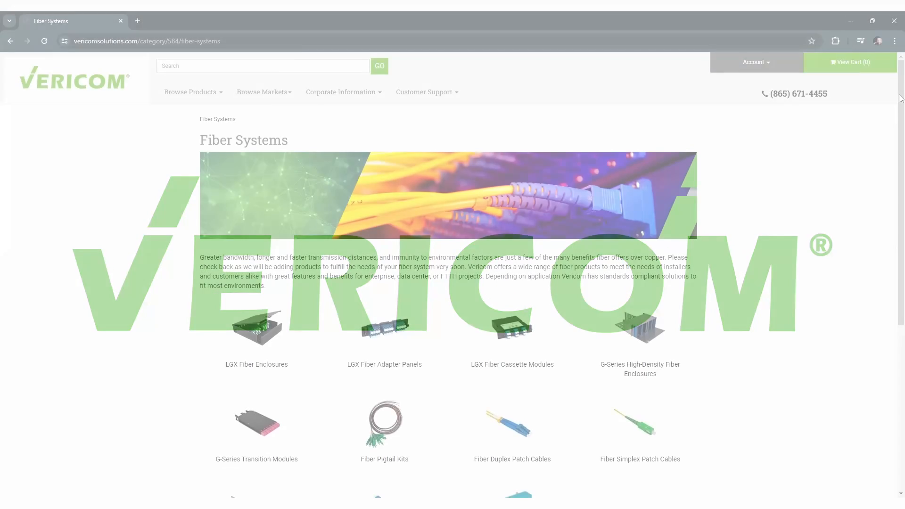
pyautogui.scroll(-3)
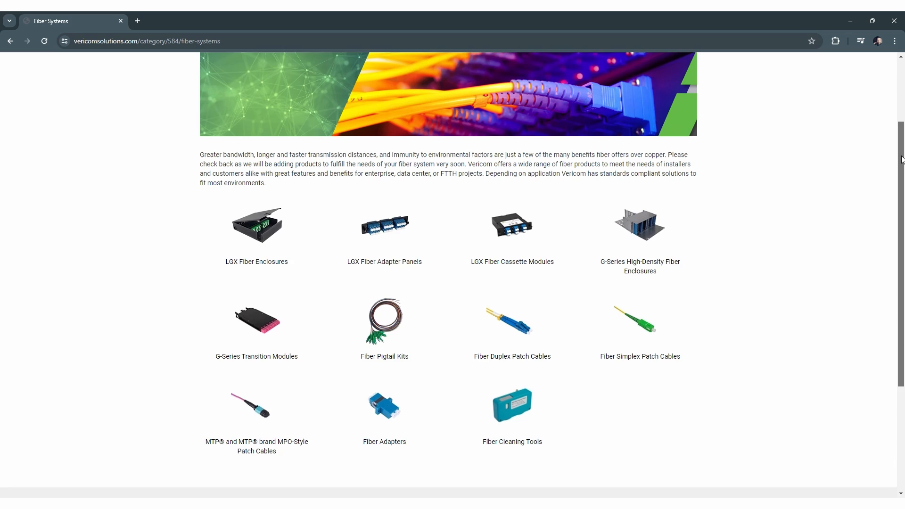